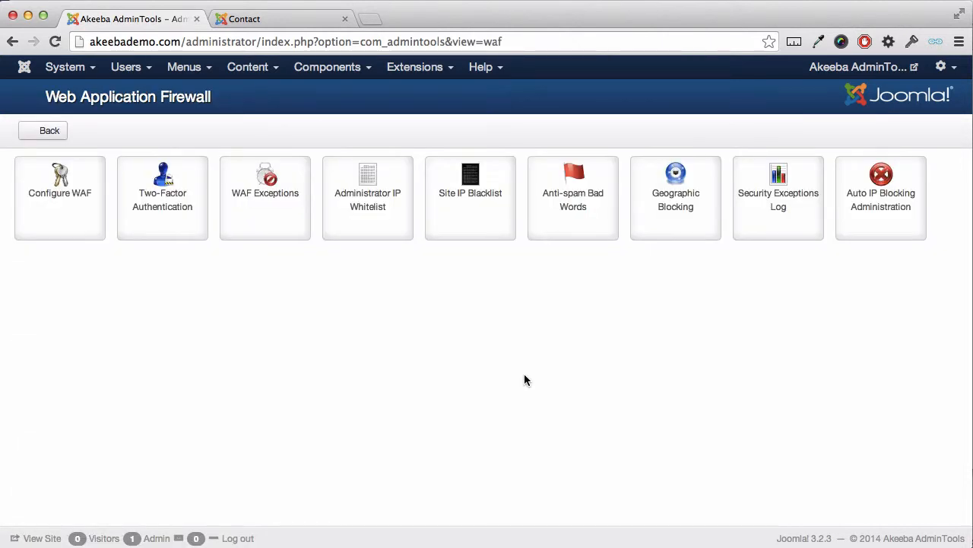
mouse_move(560, 262)
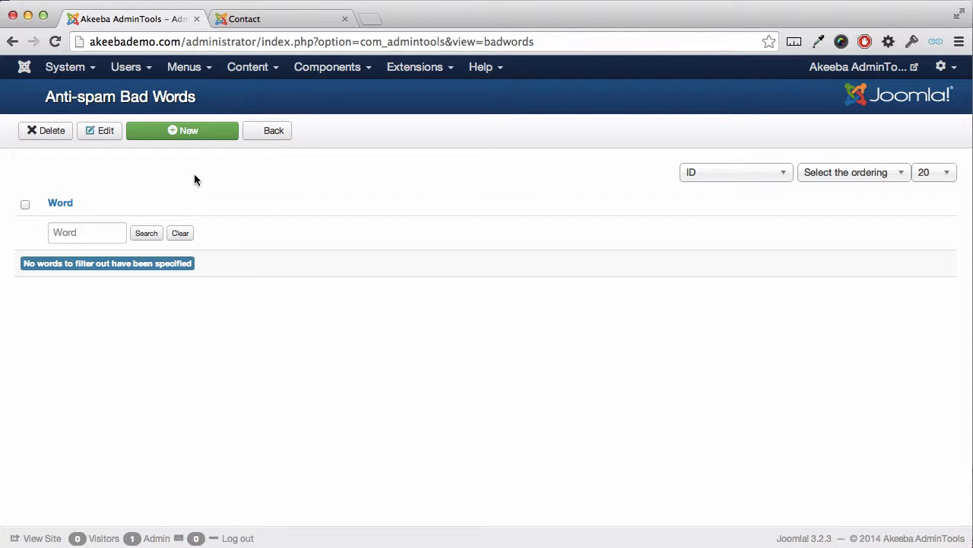
mouse_move(207, 135)
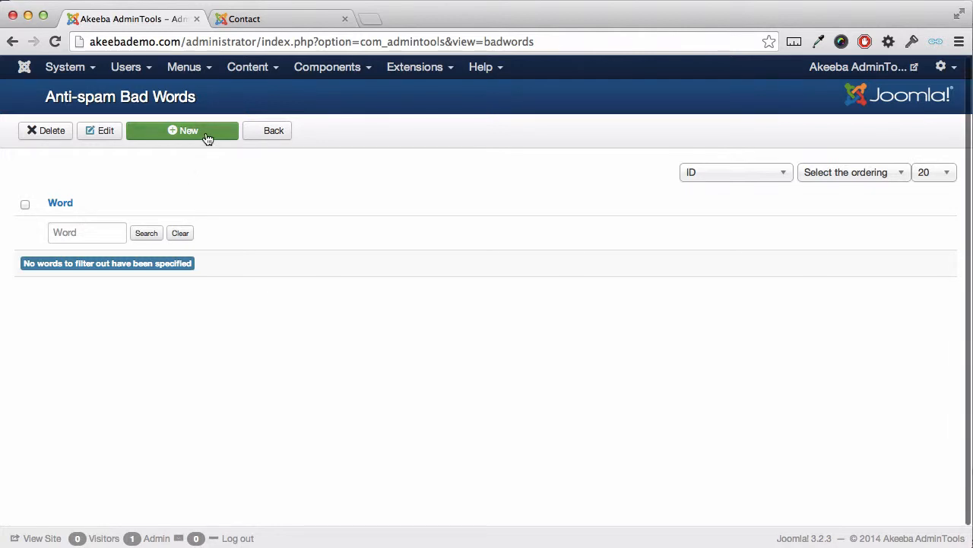
Add 'viagra' as a new anti-spam bad word and start another entry.
click(183, 131)
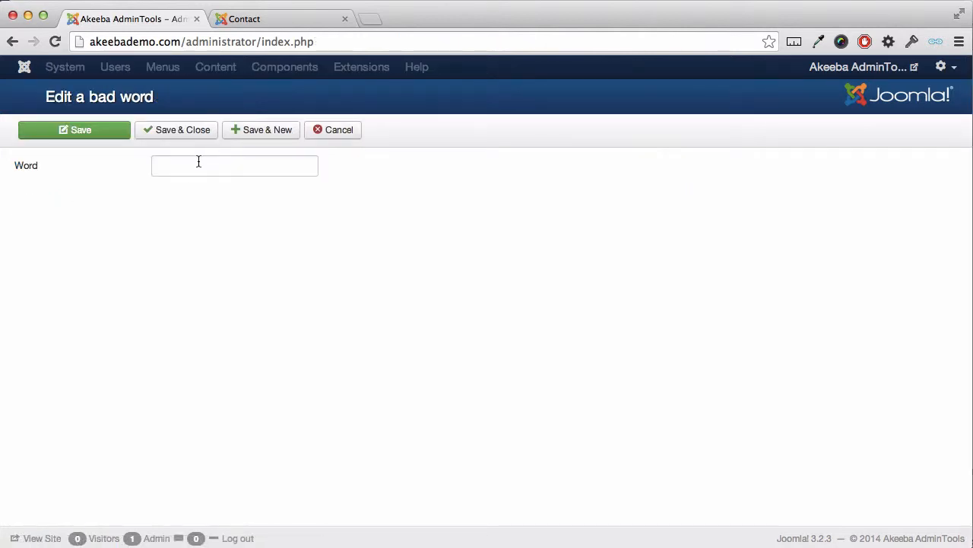
click(234, 164)
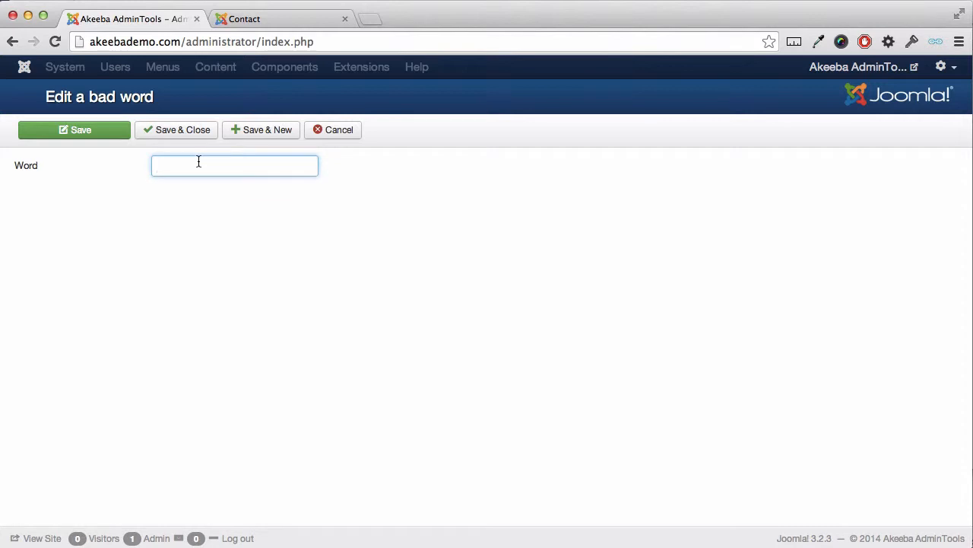
text(viagra)
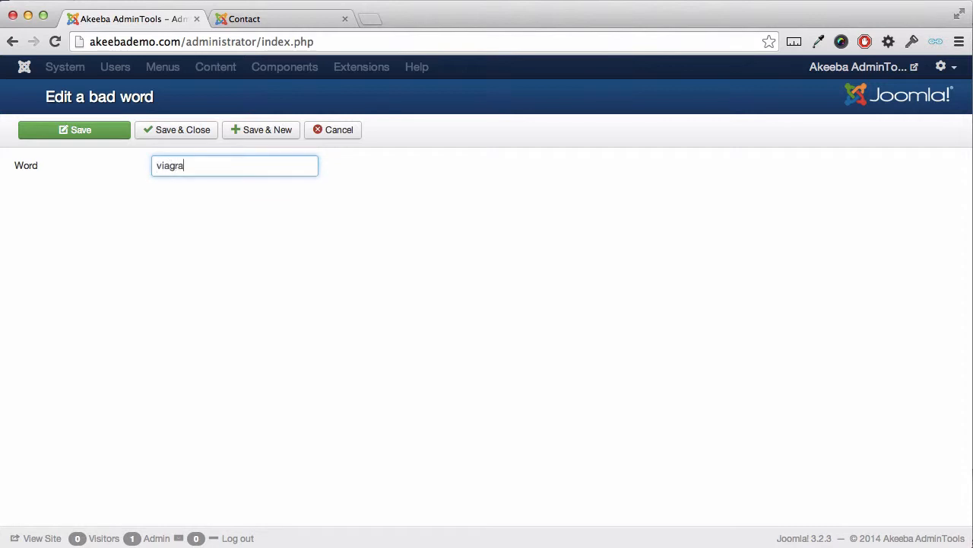
click(262, 130)
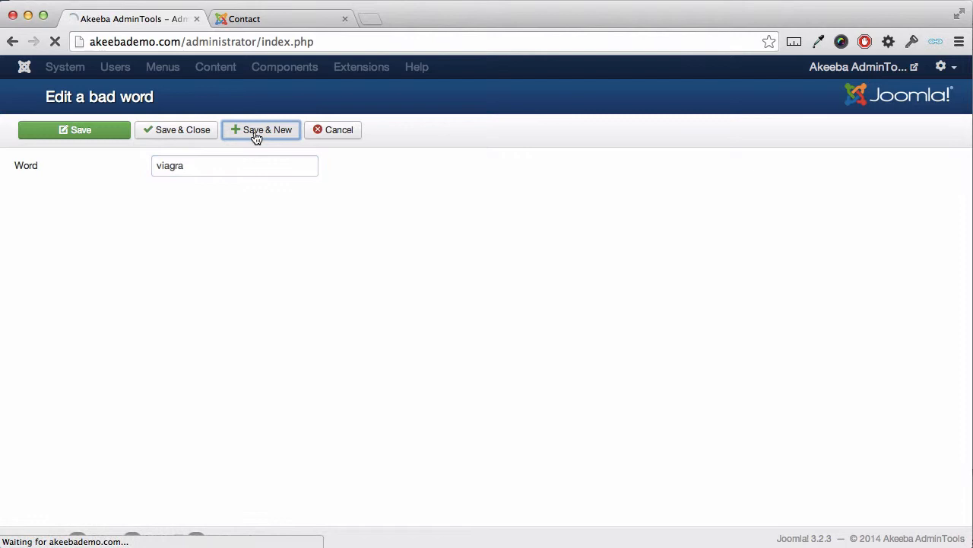
Add 'ghd' and 'ugg' as bad words and return to the word list.
click(261, 130)
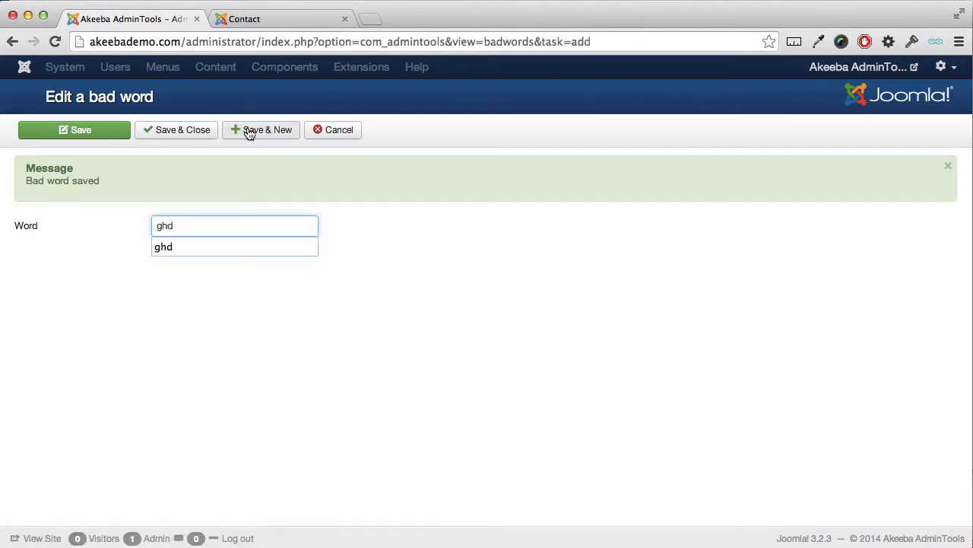
click(261, 130)
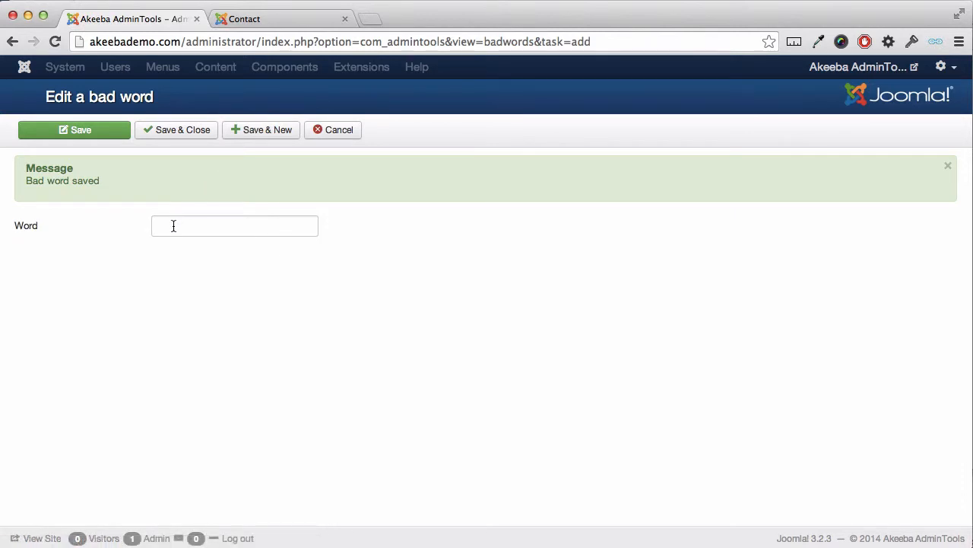
text(ugg)
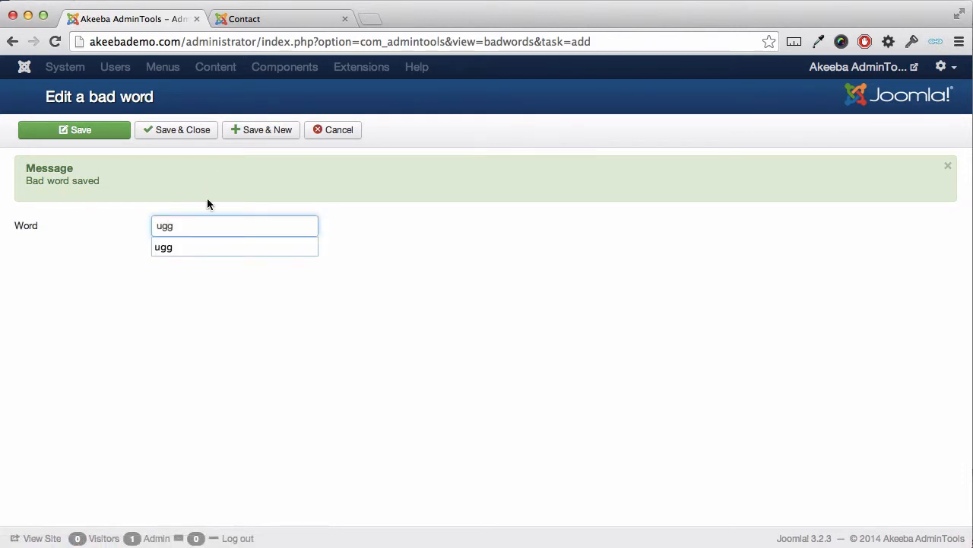
mouse_move(201, 134)
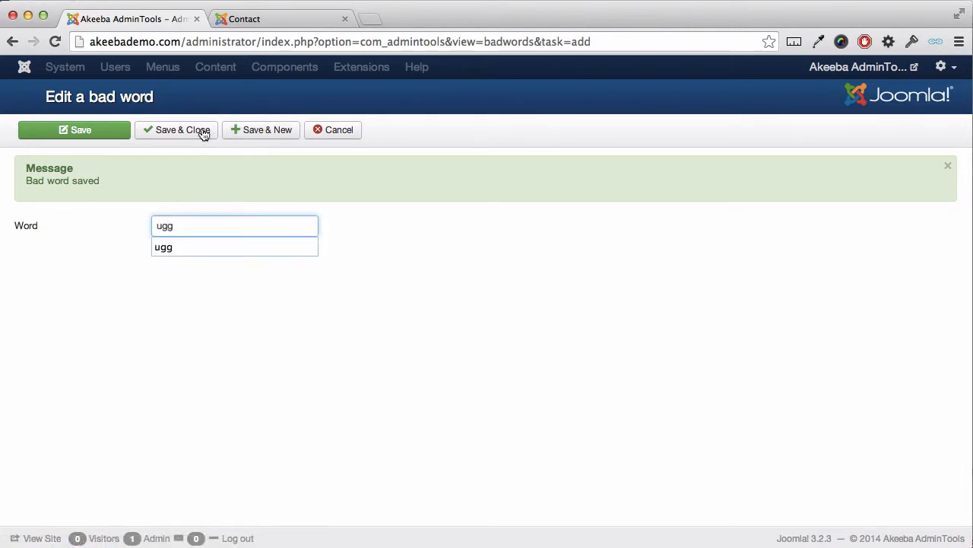
click(176, 129)
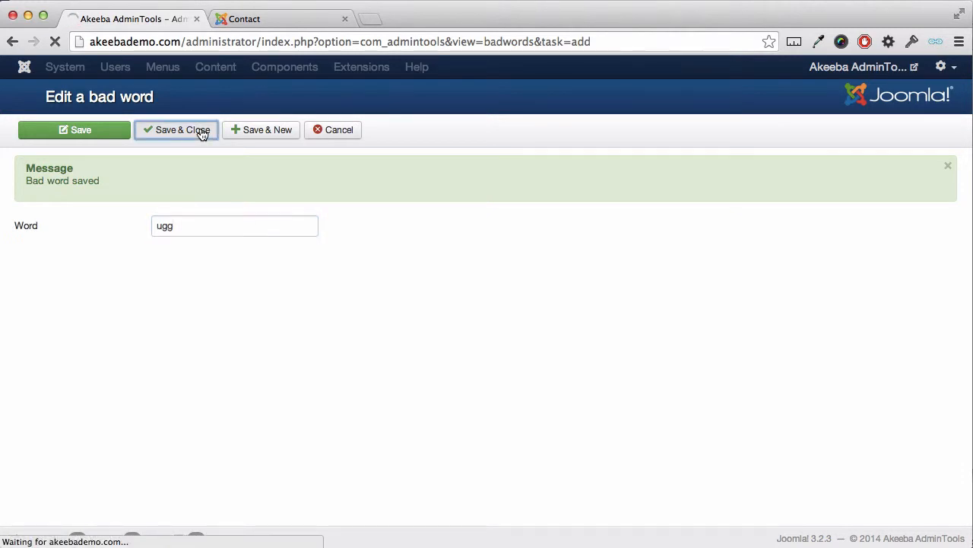
click(177, 130)
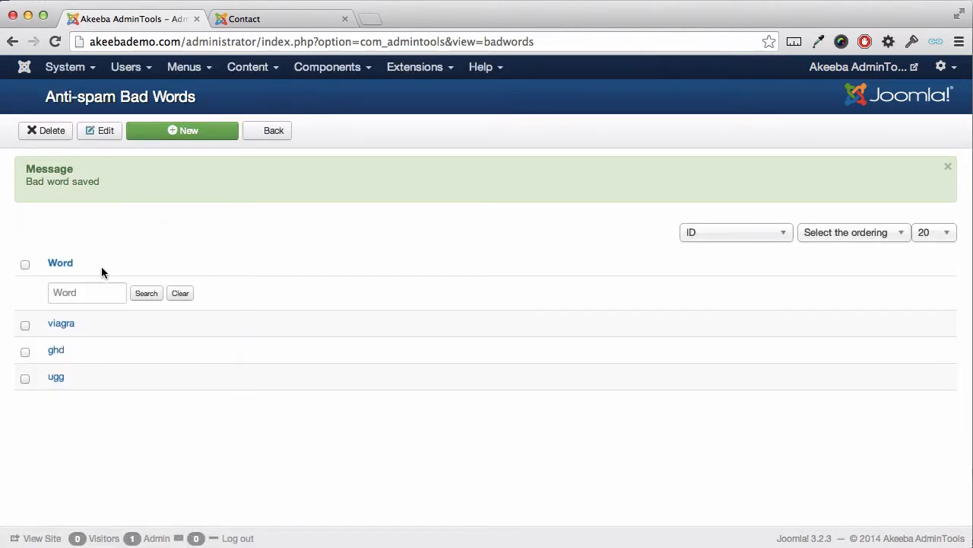
mouse_move(79, 326)
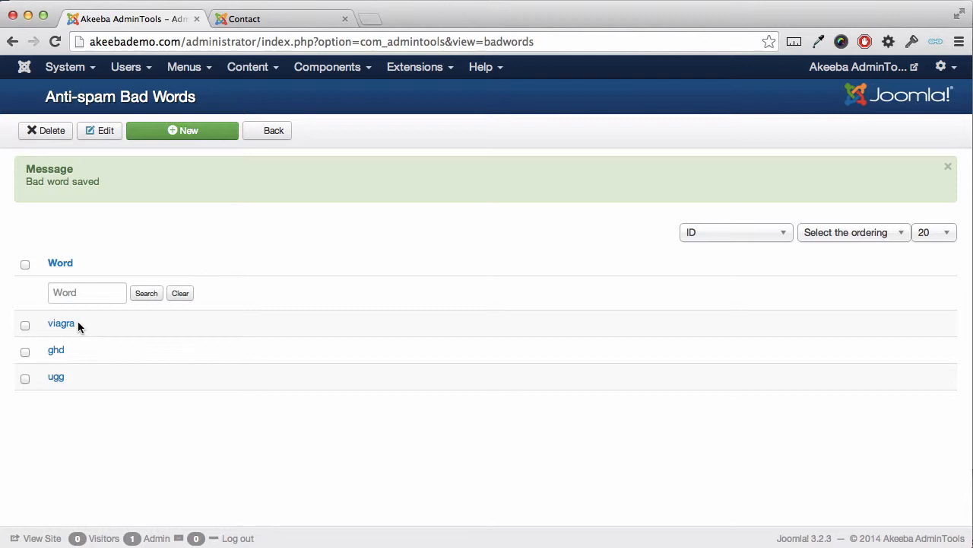
mouse_move(70, 351)
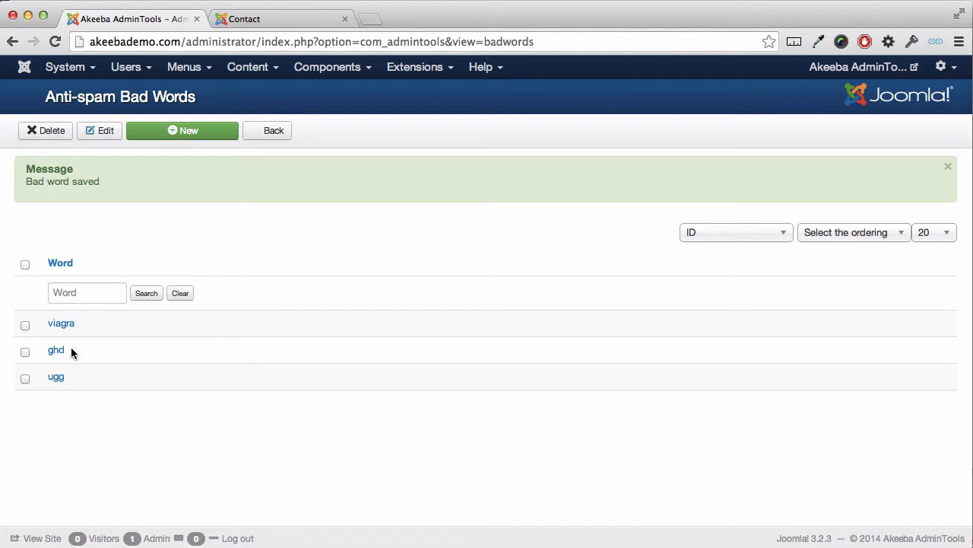
mouse_move(73, 377)
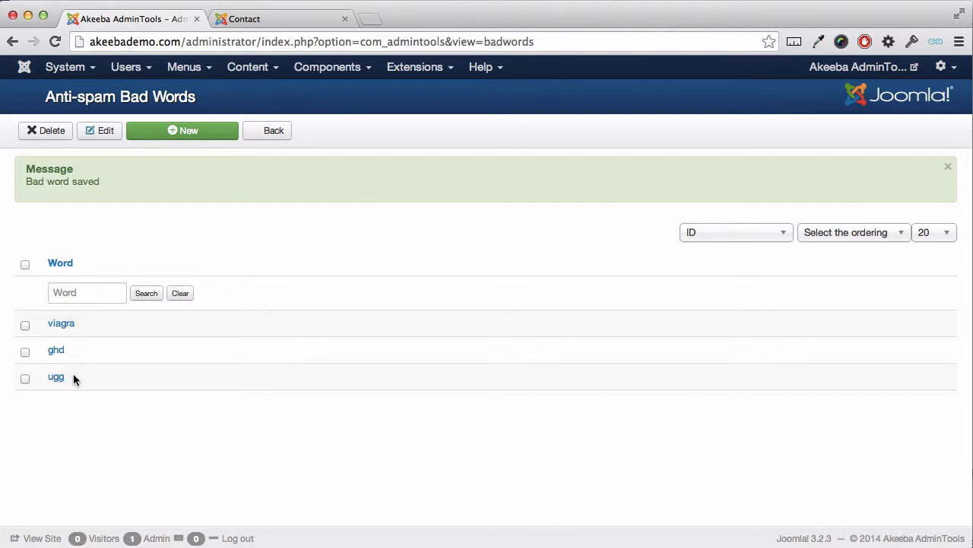
Leave the bad words list after confirming viagra, ghd and ugg are listed.
click(274, 130)
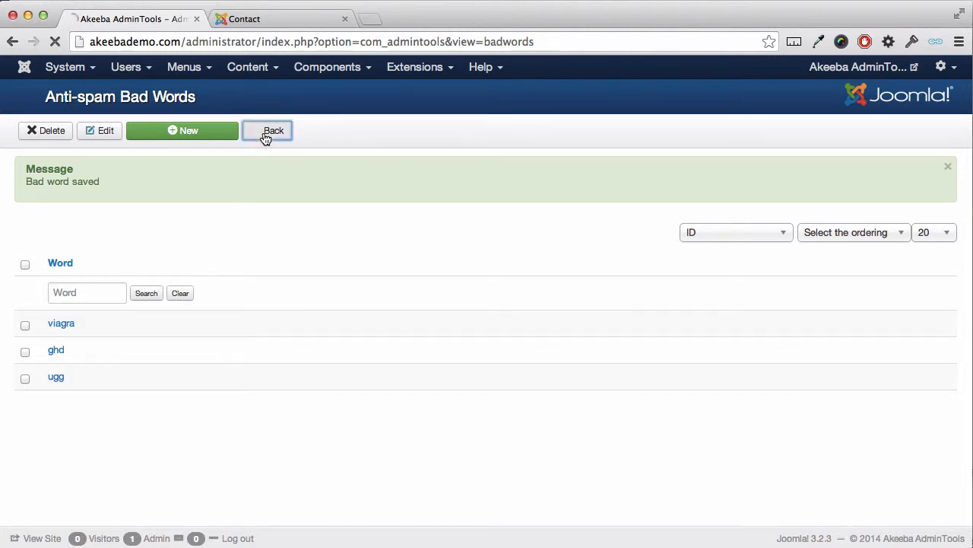
click(268, 131)
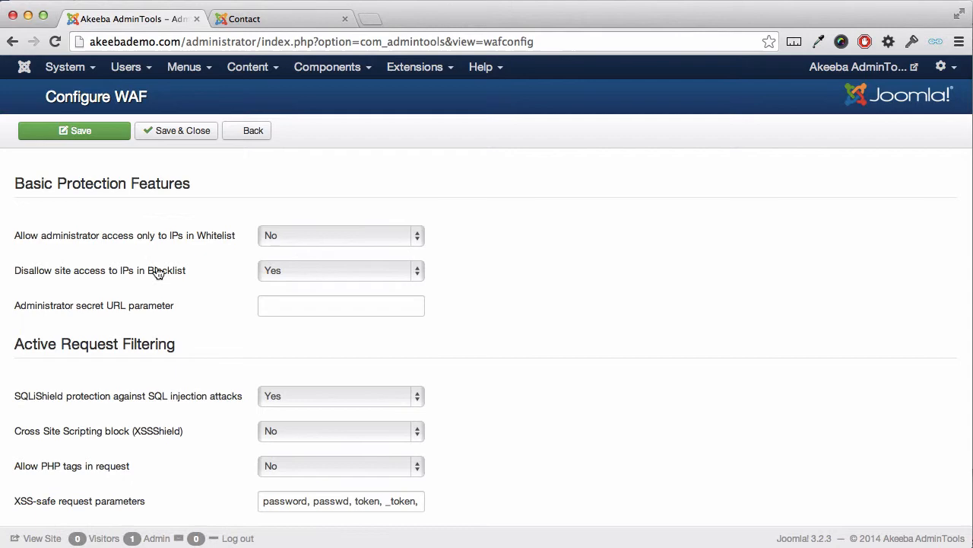
Set 'Anti-spam filtering based on Bad Words list' to Yes and save the WAF configuration.
scroll(down, 3)
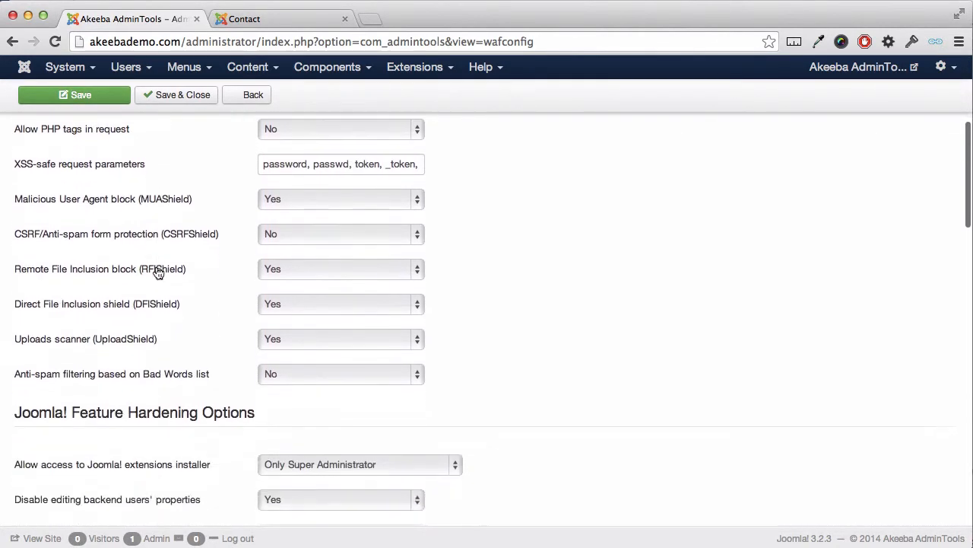
scroll(down, 3)
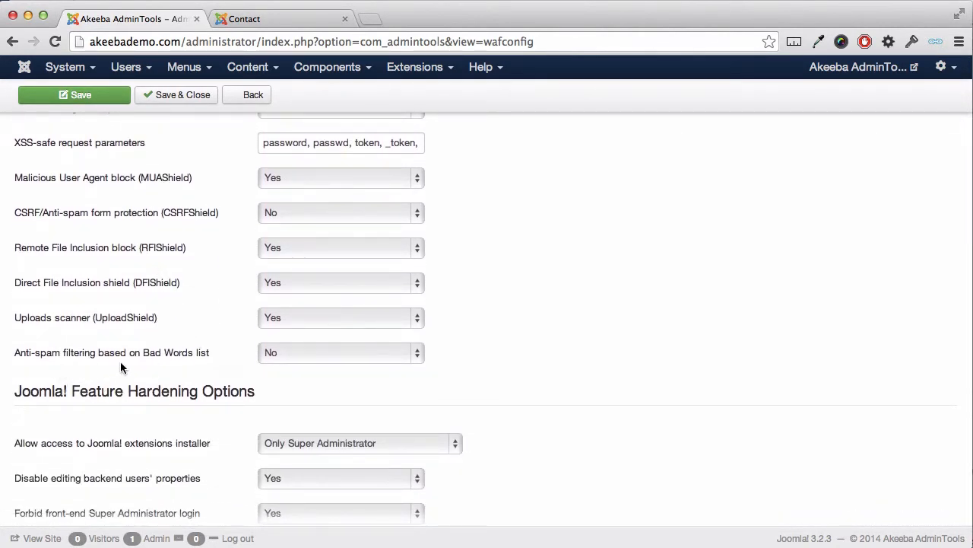
mouse_move(307, 362)
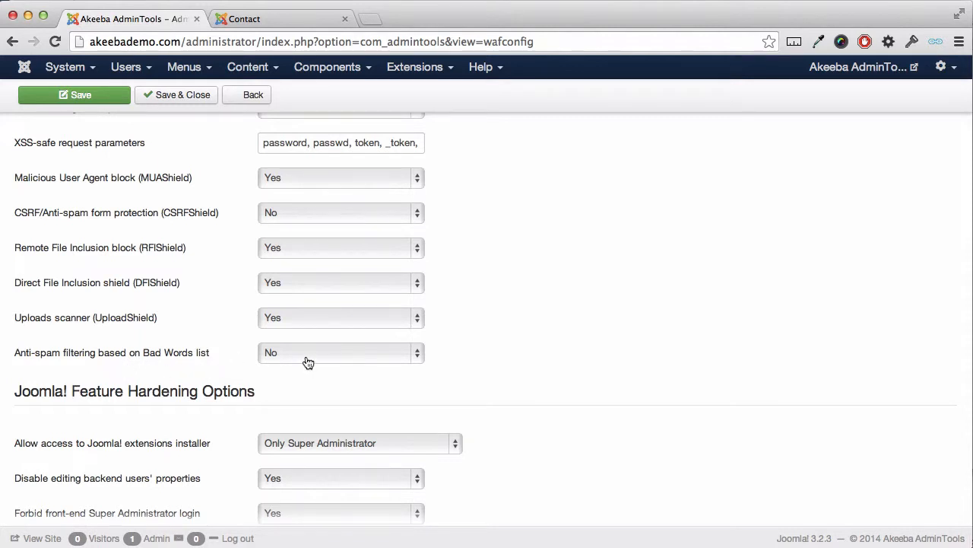
click(340, 353)
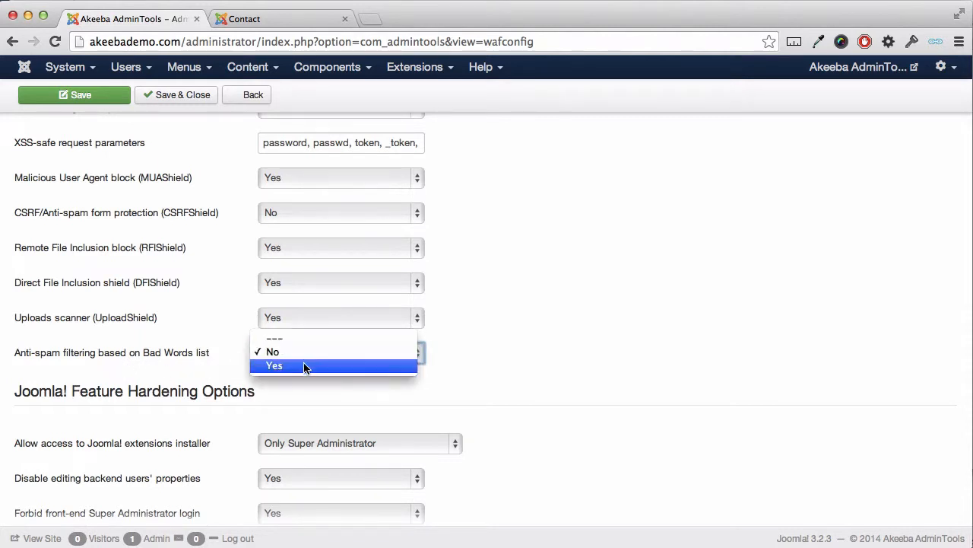
click(273, 365)
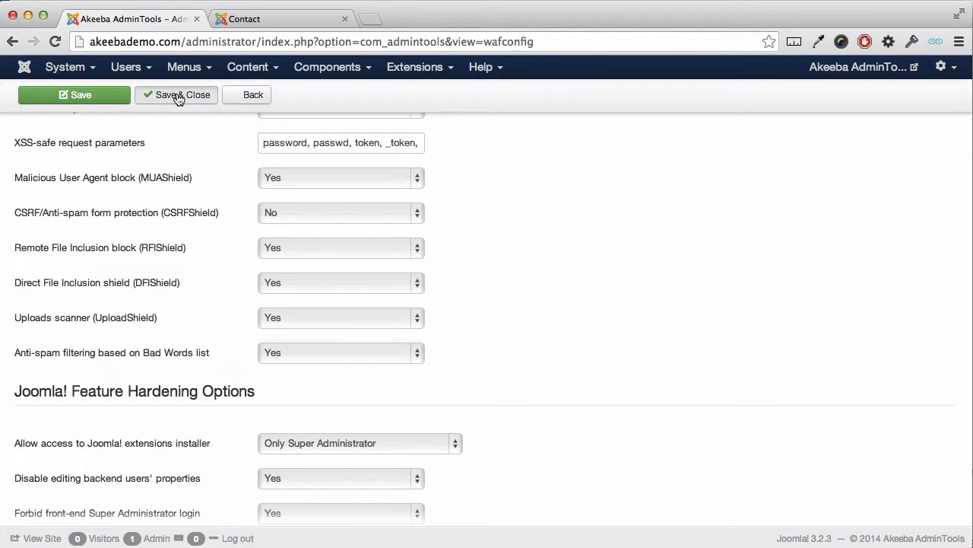
click(177, 94)
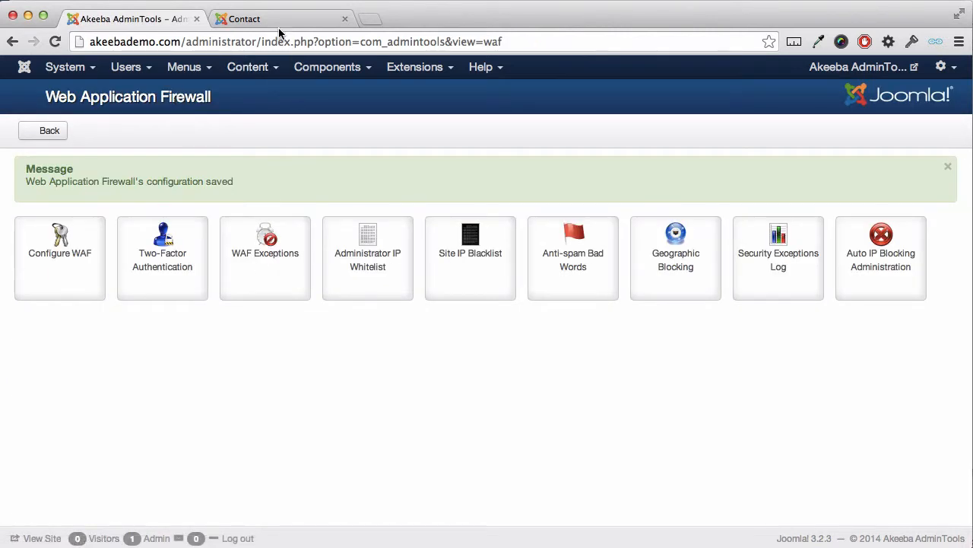
click(245, 18)
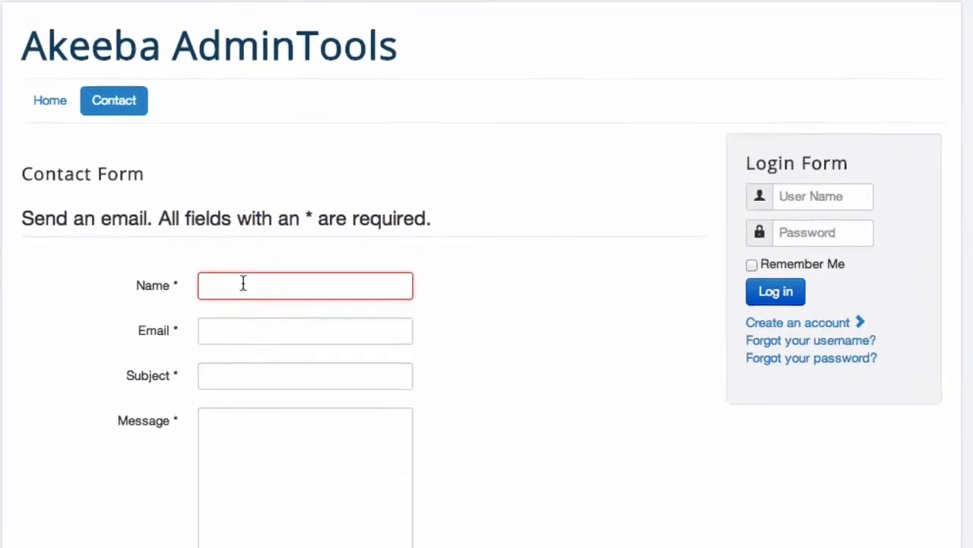
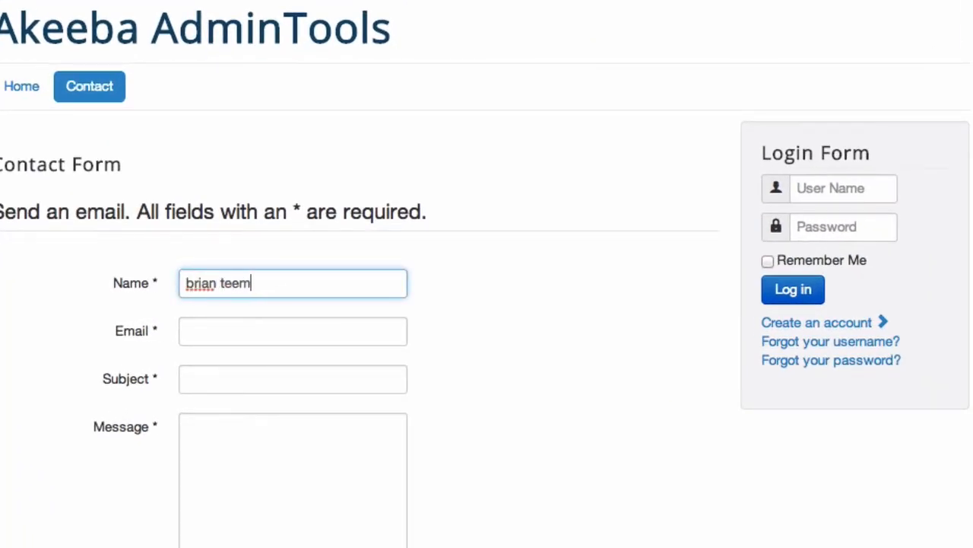
text(brian@example.com)
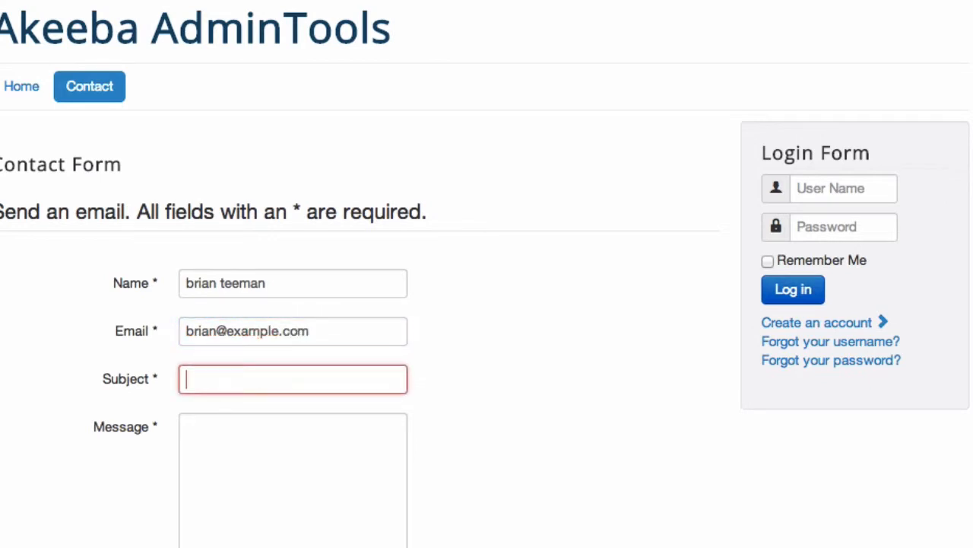
text(Spam ema)
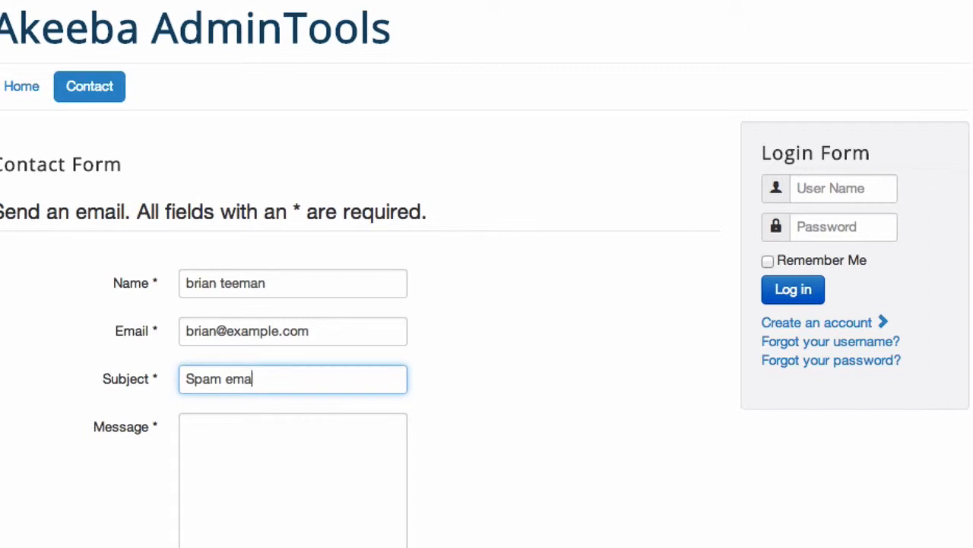
text(This is)
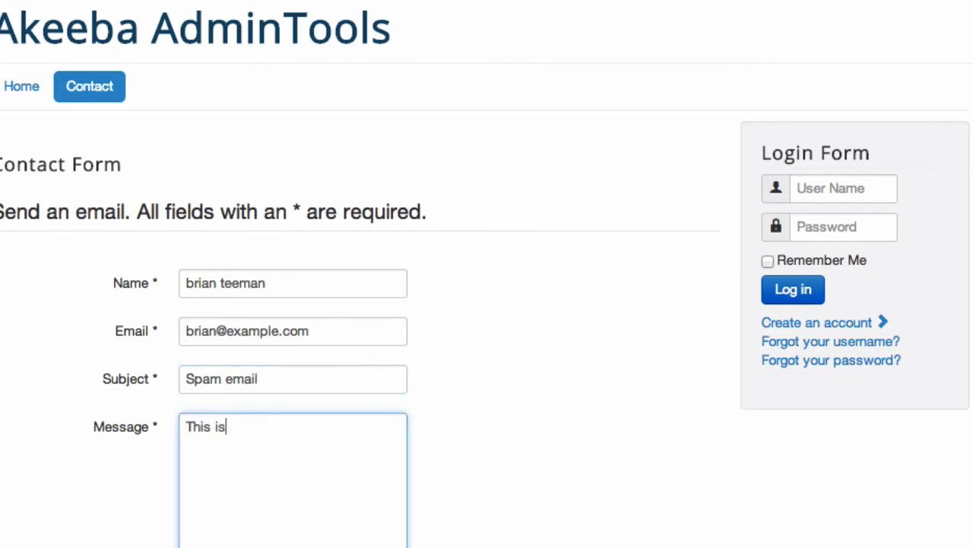
text(viagra)
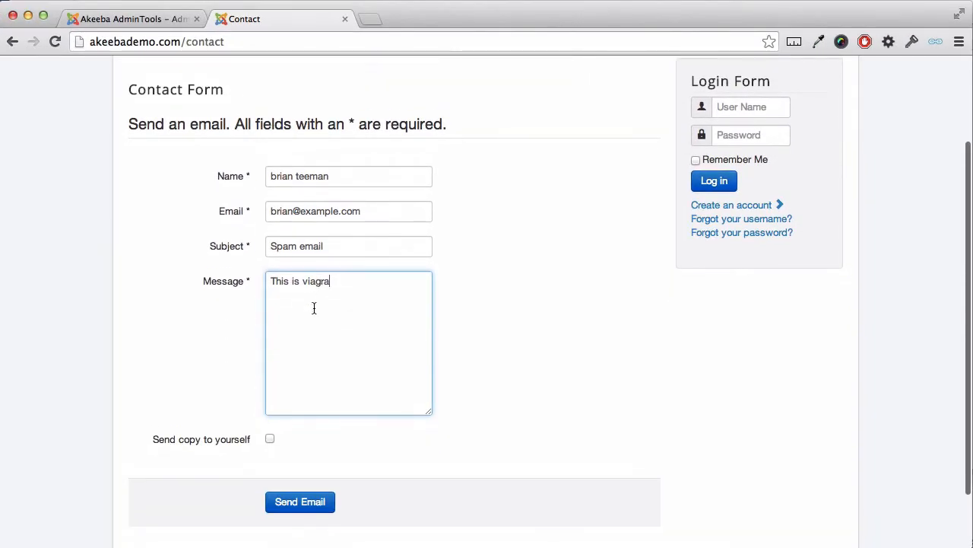
Send the message, see it blocked with a 403 error, and return to the contact form.
click(300, 502)
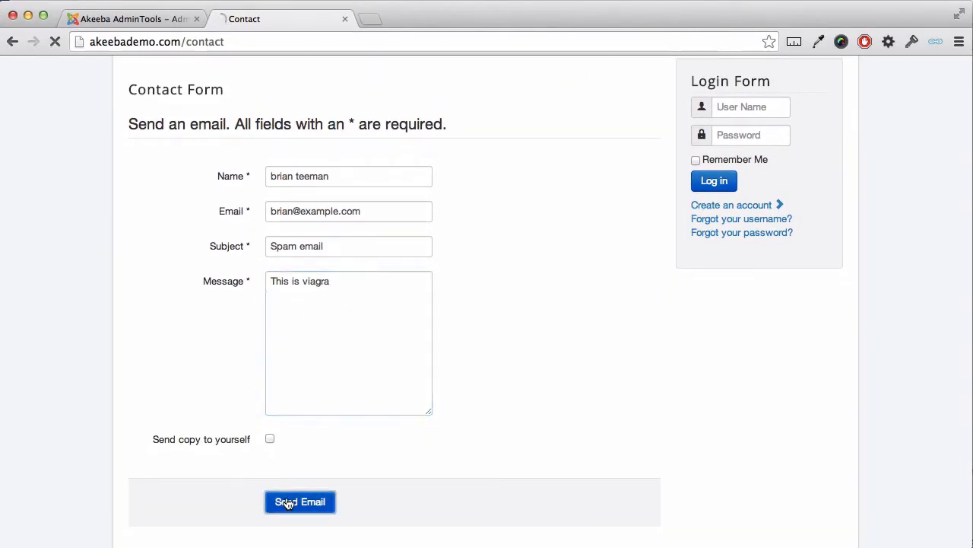
click(299, 502)
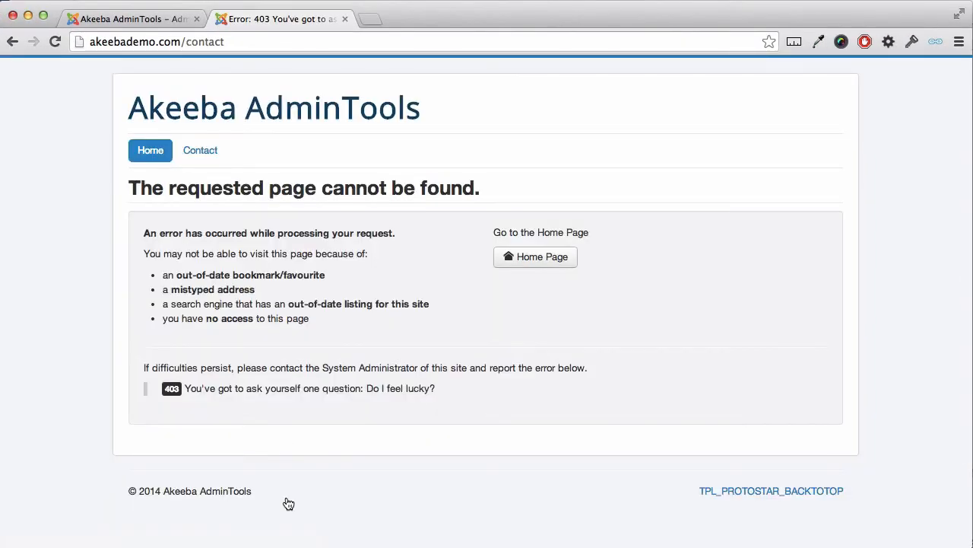
click(201, 151)
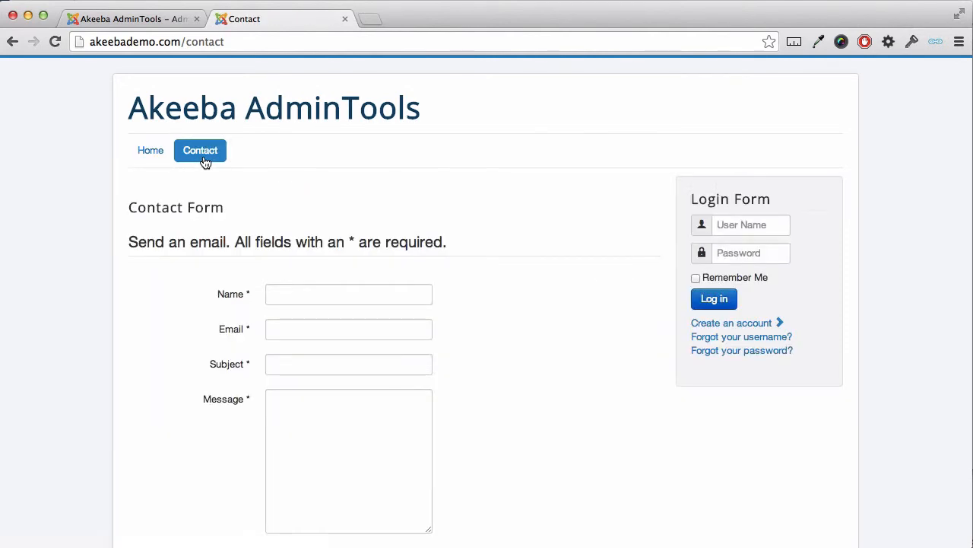